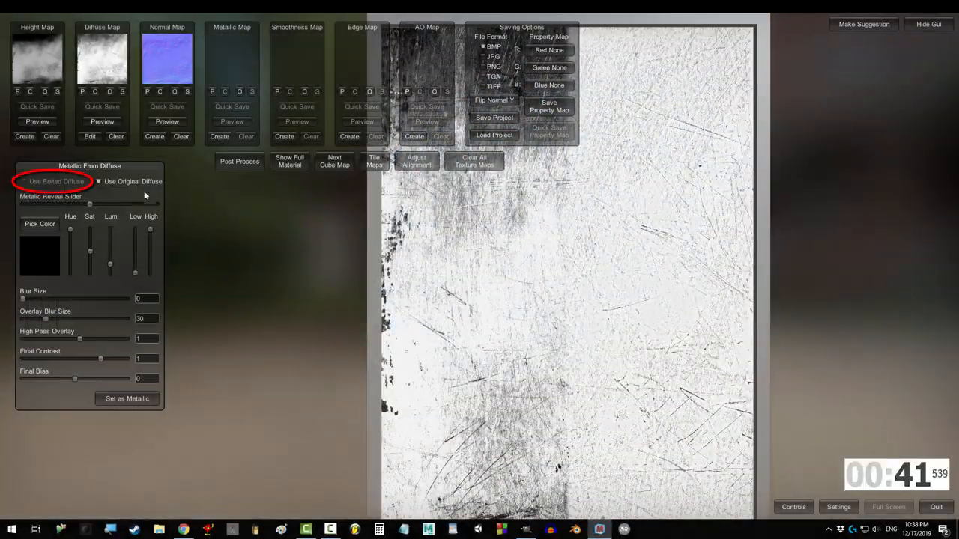
Step: Base the metallic map on the original diffuse via Use Original Diffuse
{"action": "left_click", "coordinate": [99, 181]}
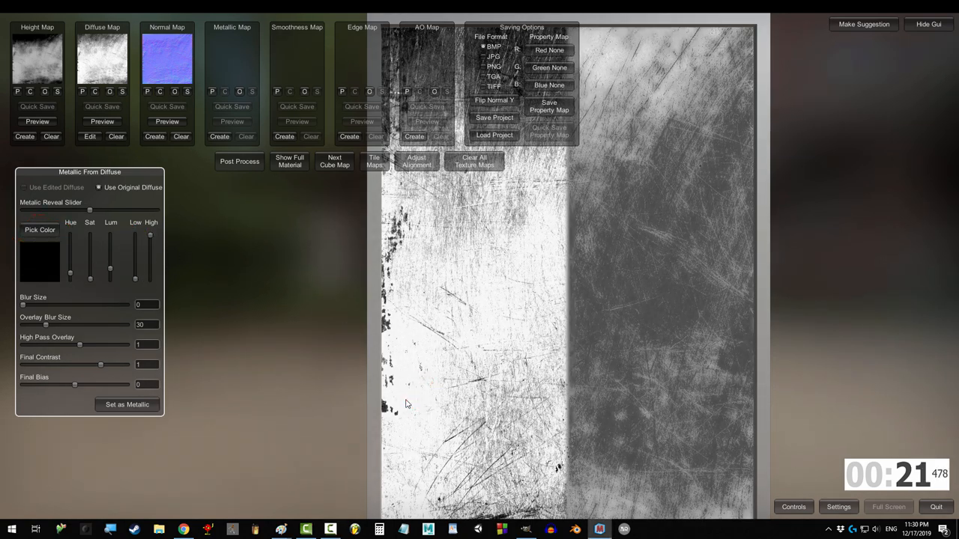
Step: Set blur 0, overlay blur 10, high pass -0.057, contrast 1.0384 and bias 0.5 on the sliders
{"action": "left_click", "coordinate": [387, 408]}
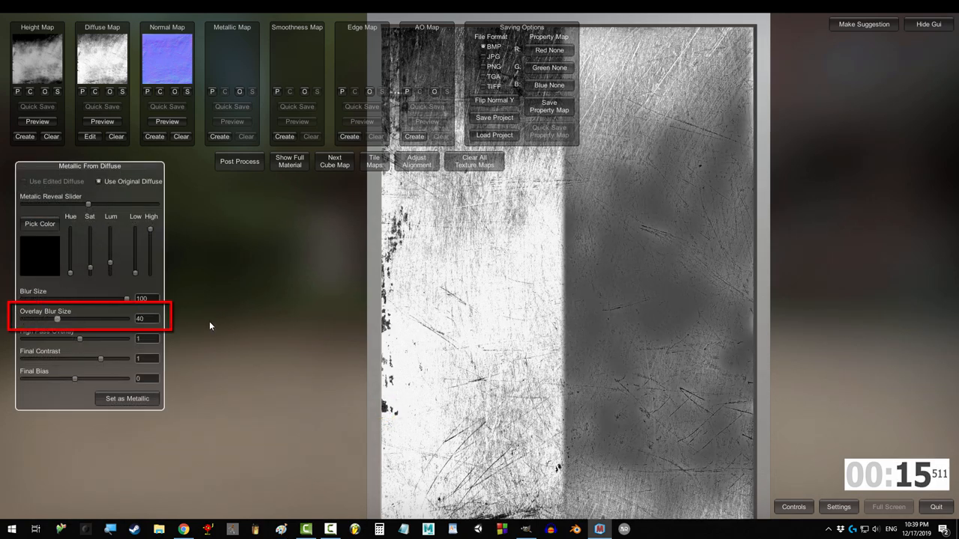
{"action": "left_click_drag", "start_coordinate": [57, 318], "coordinate": [33, 318]}
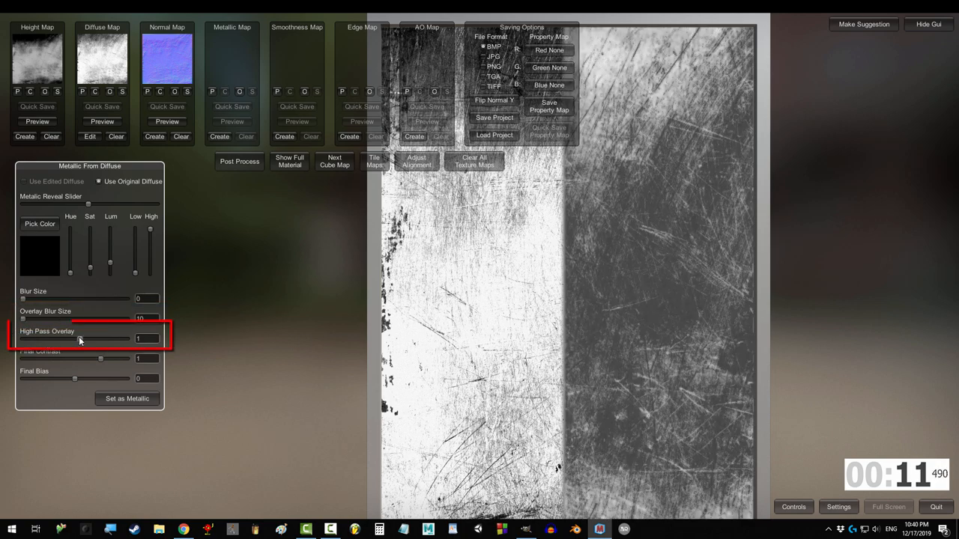
{"action": "left_click_drag", "start_coordinate": [102, 339], "coordinate": [42, 339]}
{"action": "type", "text": "2"}
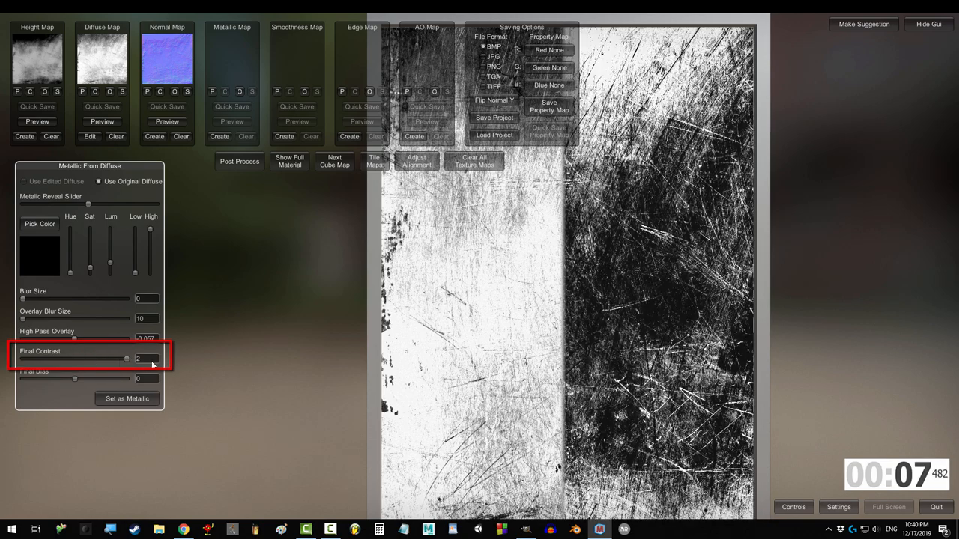
{"action": "left_click_drag", "start_coordinate": [126, 358], "coordinate": [102, 358]}
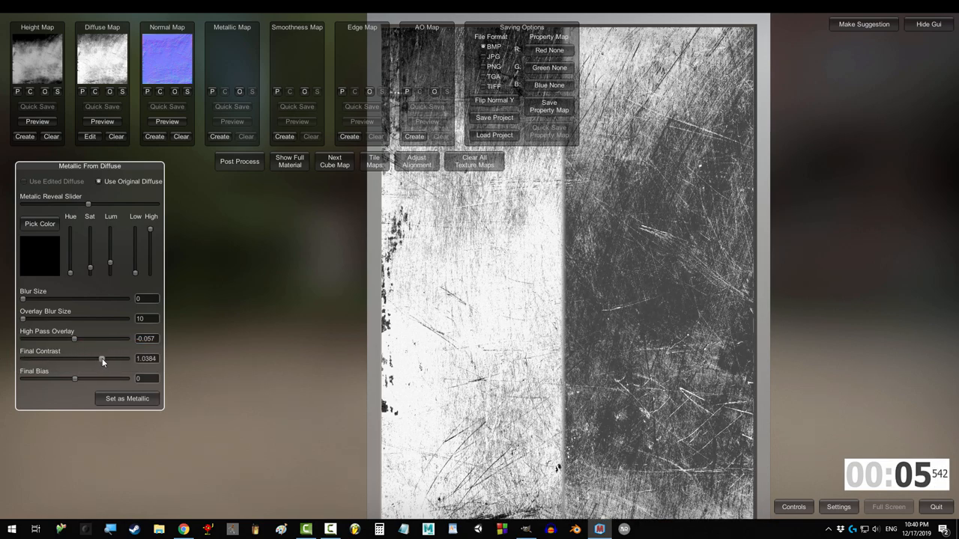
{"action": "left_click_drag", "start_coordinate": [75, 377], "coordinate": [60, 377]}
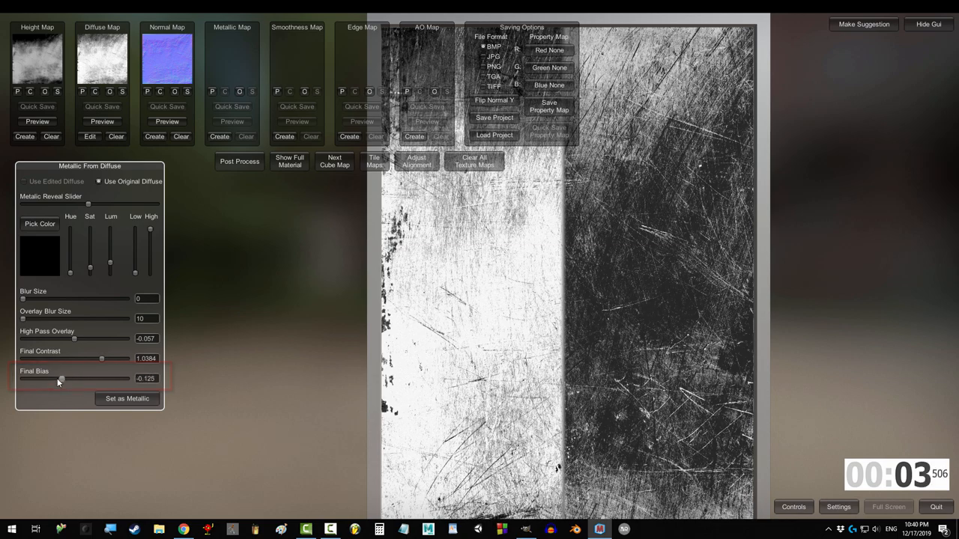
{"action": "left_click_drag", "start_coordinate": [60, 378], "coordinate": [126, 378]}
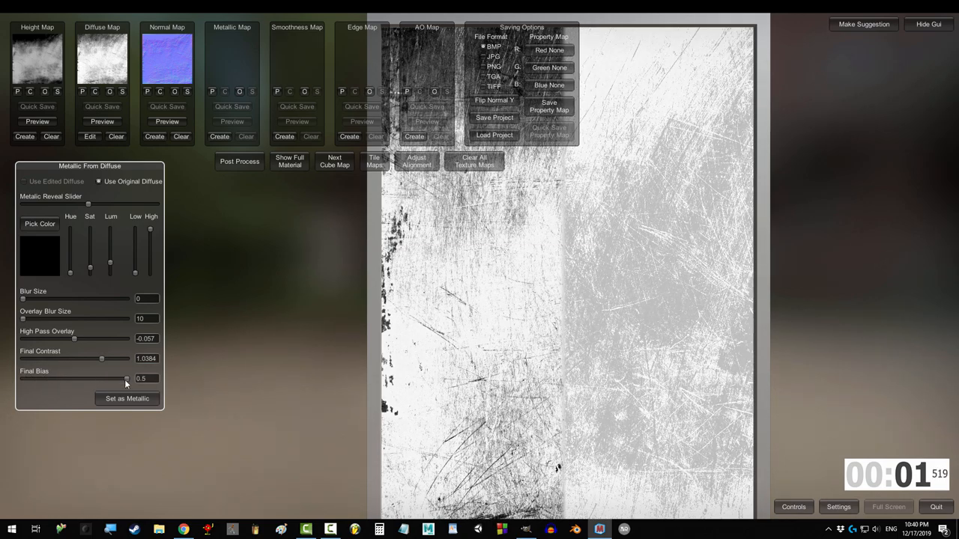